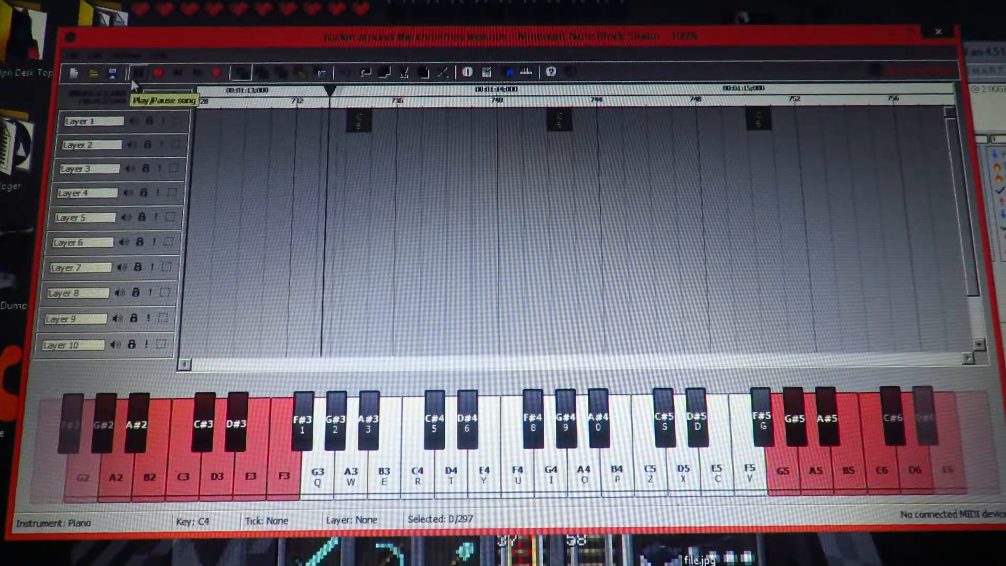
- Halt playback of 'Rockin' Around the Christmas Tree' near the end of the arrangement
left_click(140, 72)
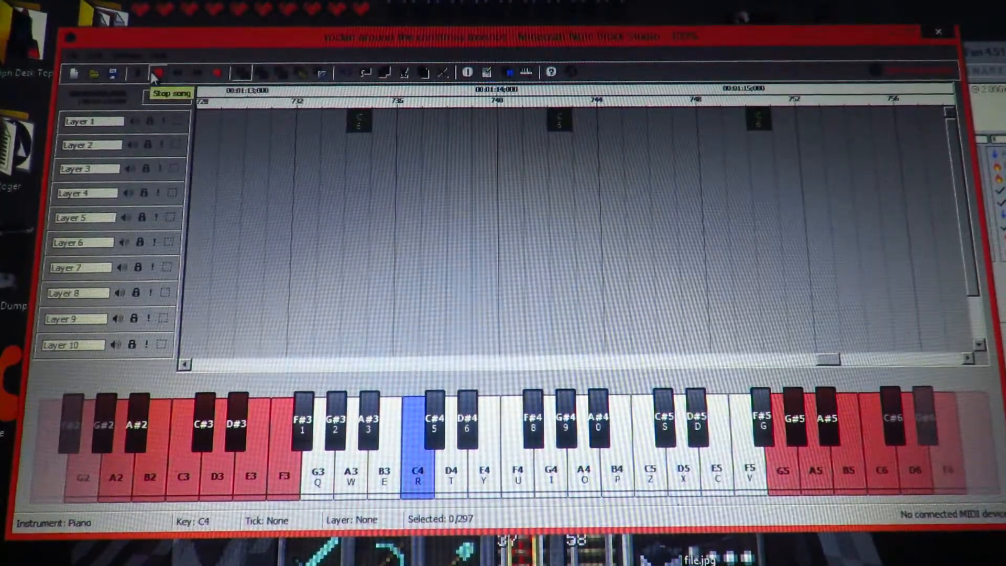